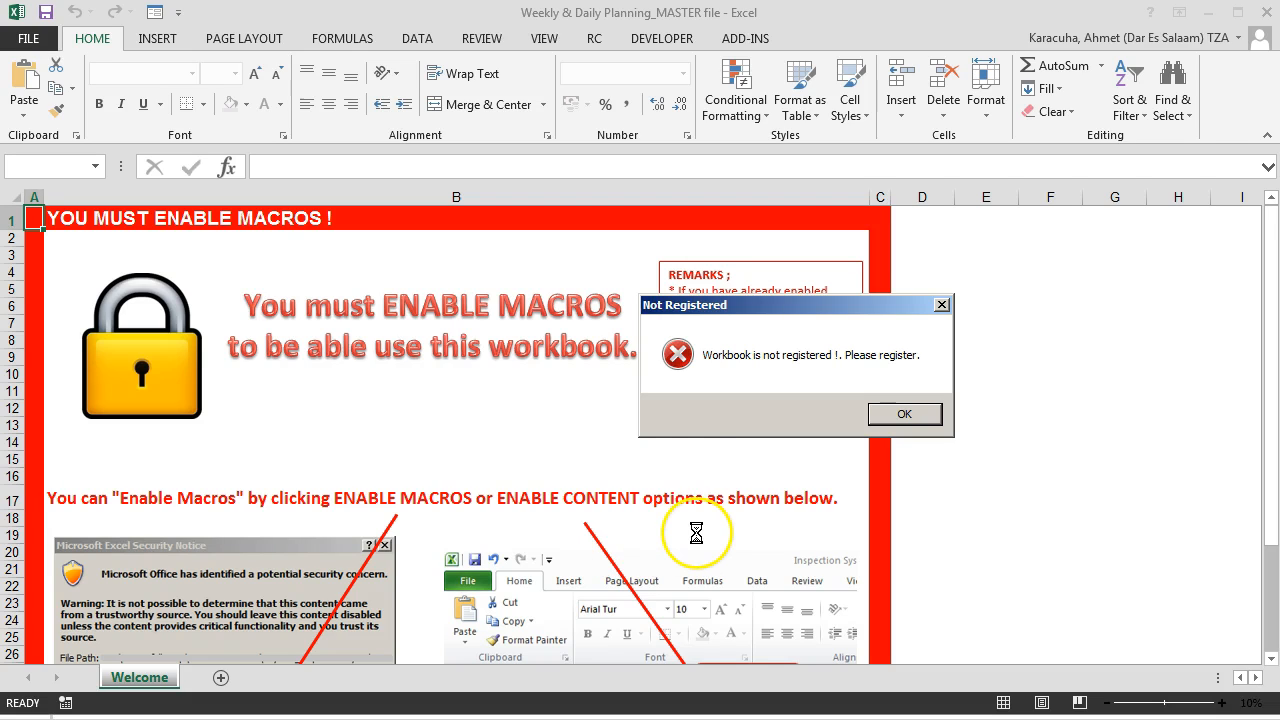
{"action": "mouse_move", "coordinate": [600, 244]}
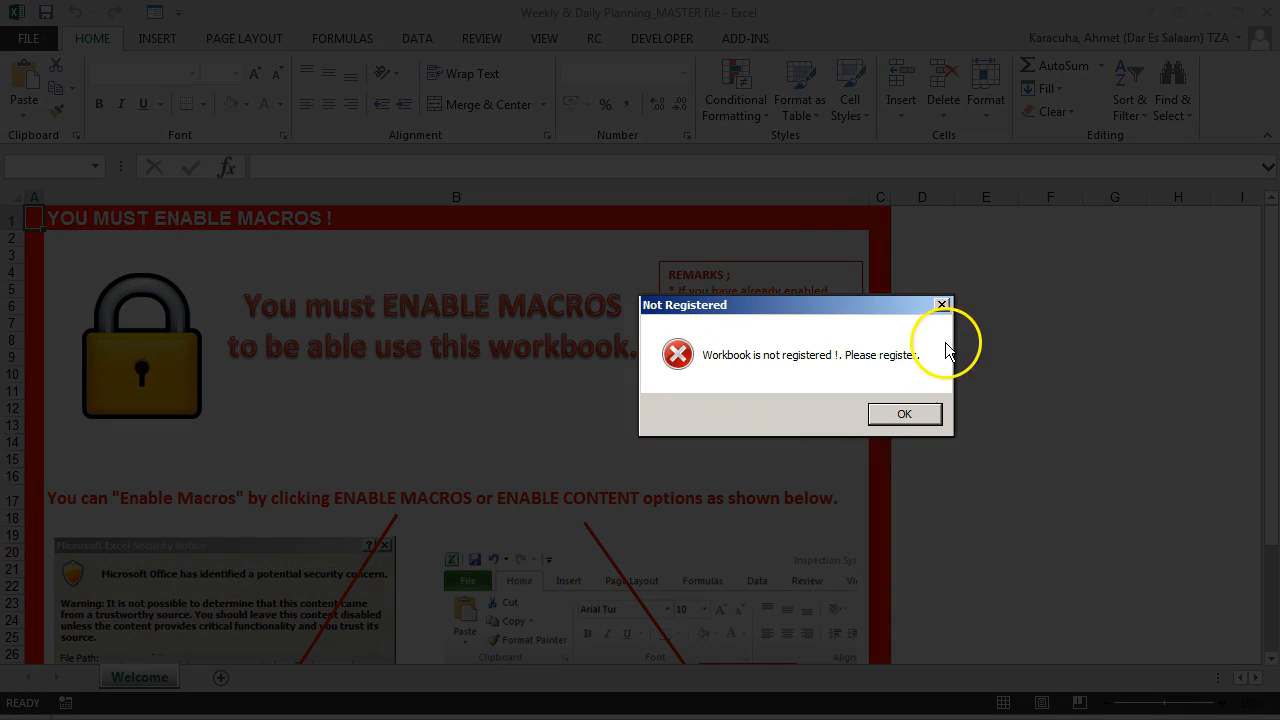
{"action": "mouse_move", "coordinate": [916, 368]}
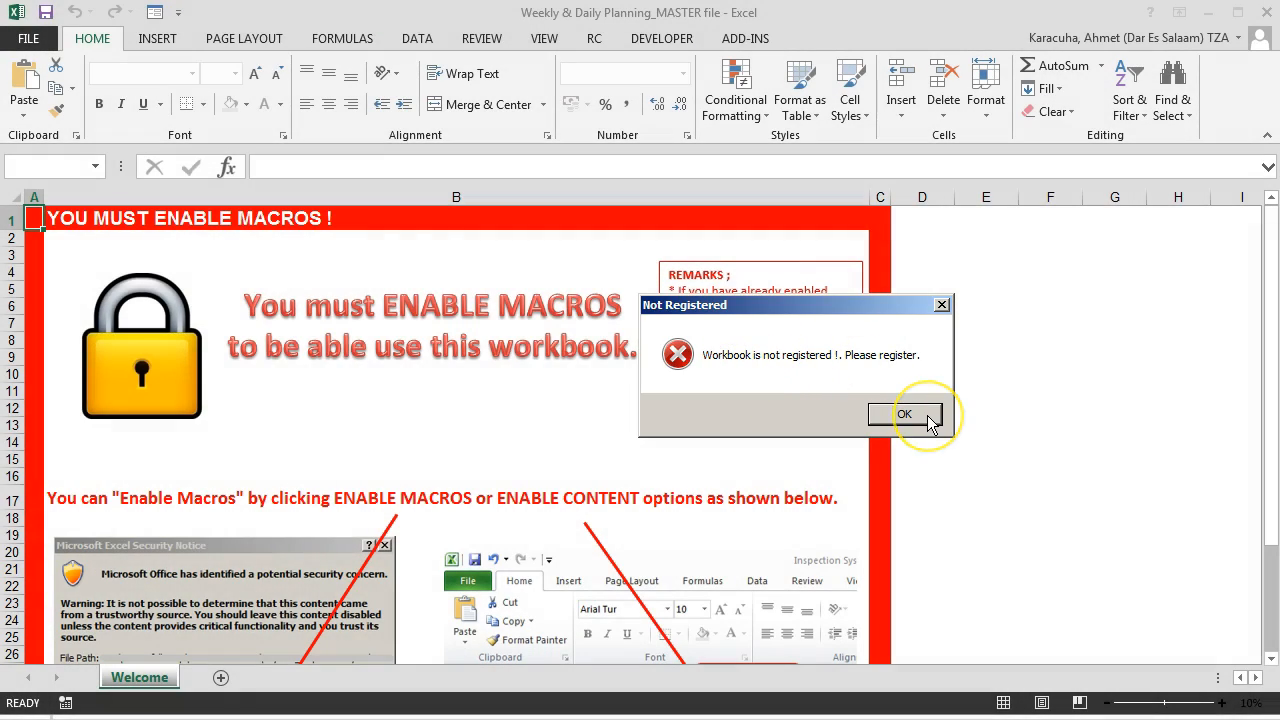
Dismiss the Not Registered warning and accept the licence agreement terms
{"action": "left_click", "coordinate": [904, 414]}
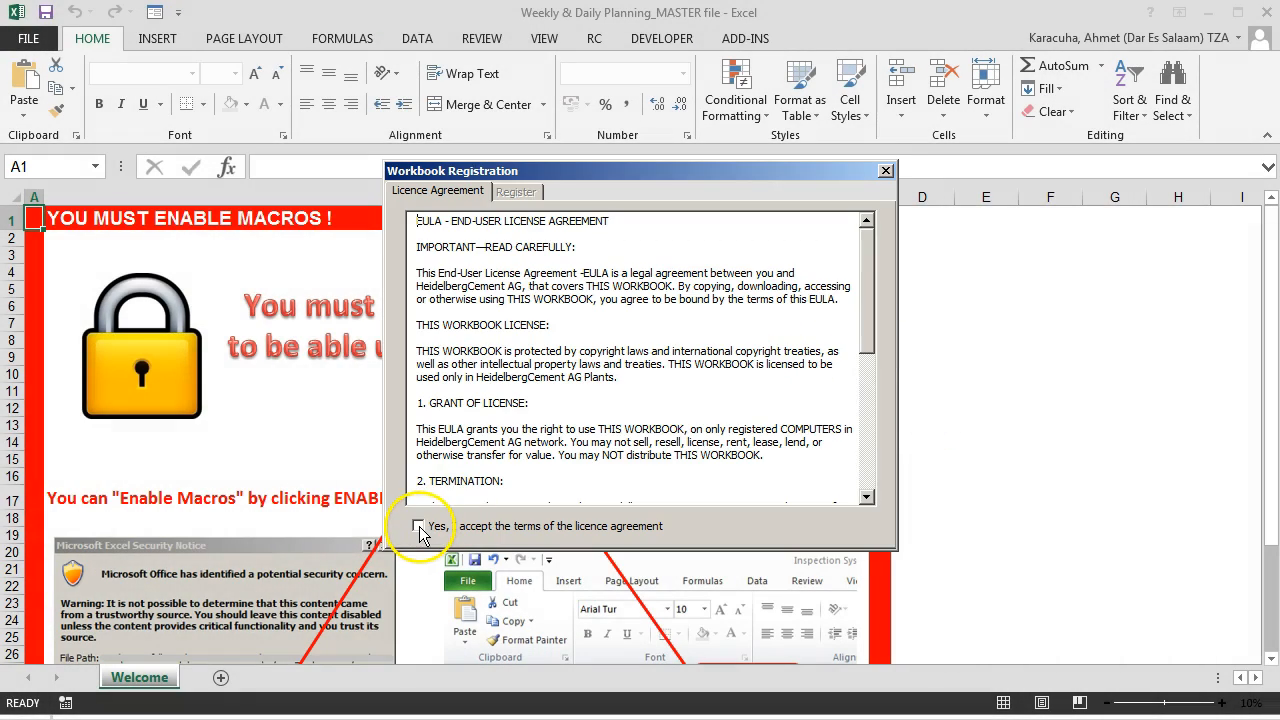
{"action": "left_click", "coordinate": [516, 192]}
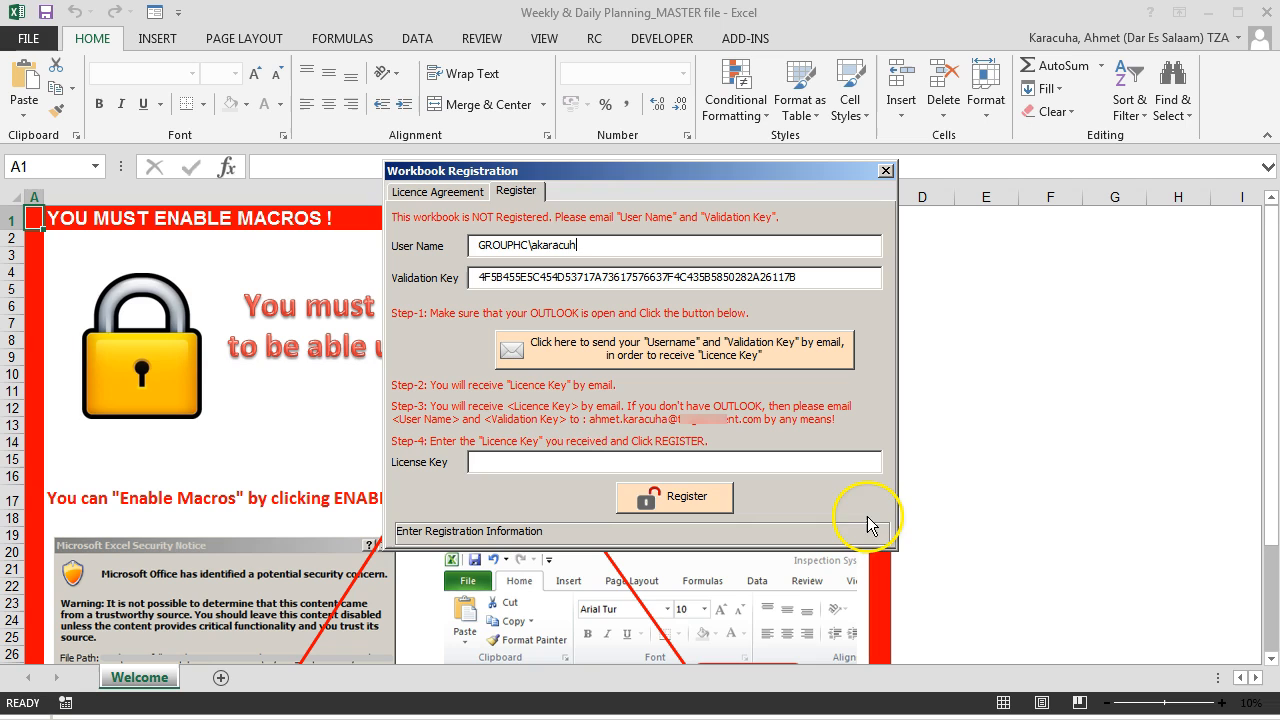
{"action": "mouse_move", "coordinate": [386, 324]}
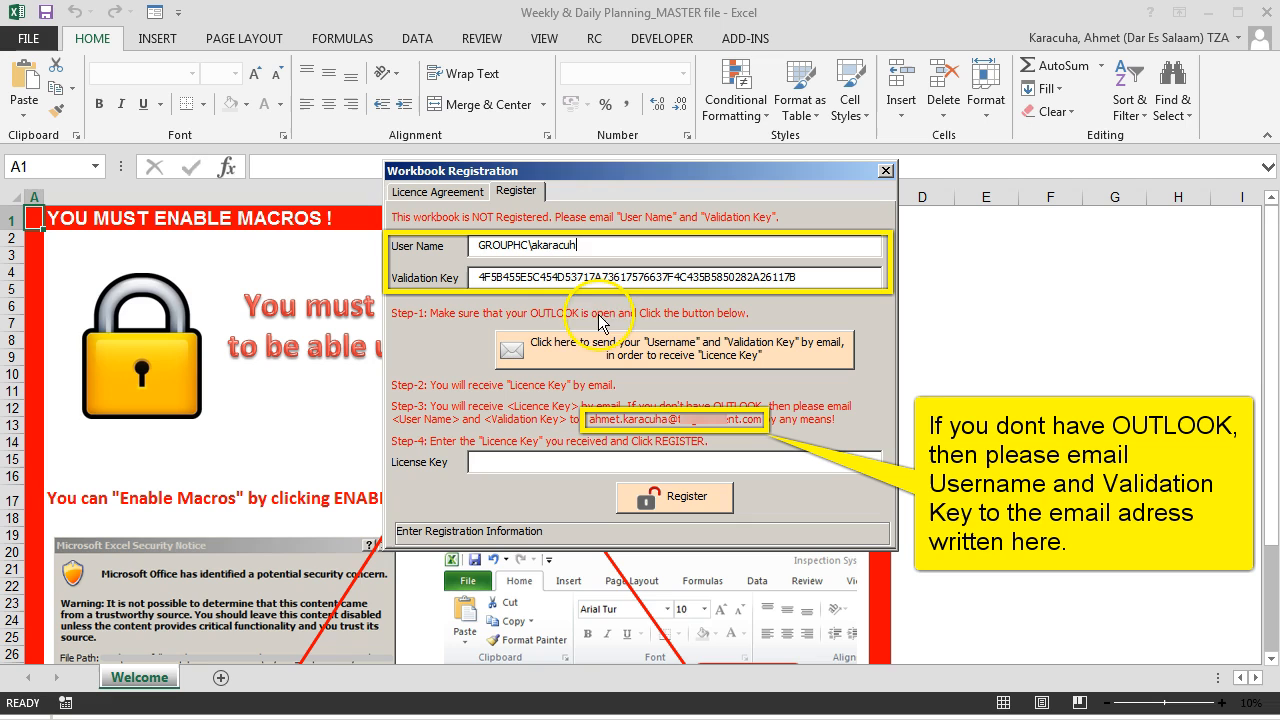
{"action": "mouse_move", "coordinate": [562, 330]}
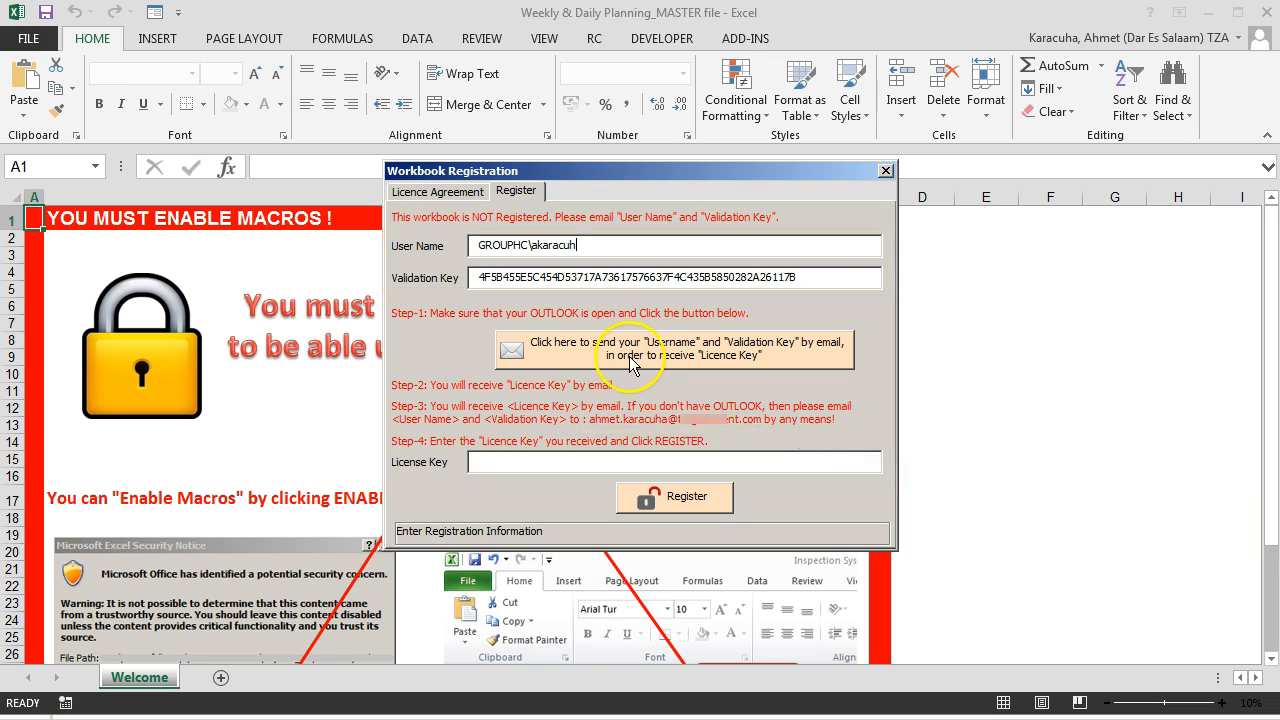
Email the user name and validation key, then acknowledge the sent confirmation
{"action": "left_click", "coordinate": [630, 350]}
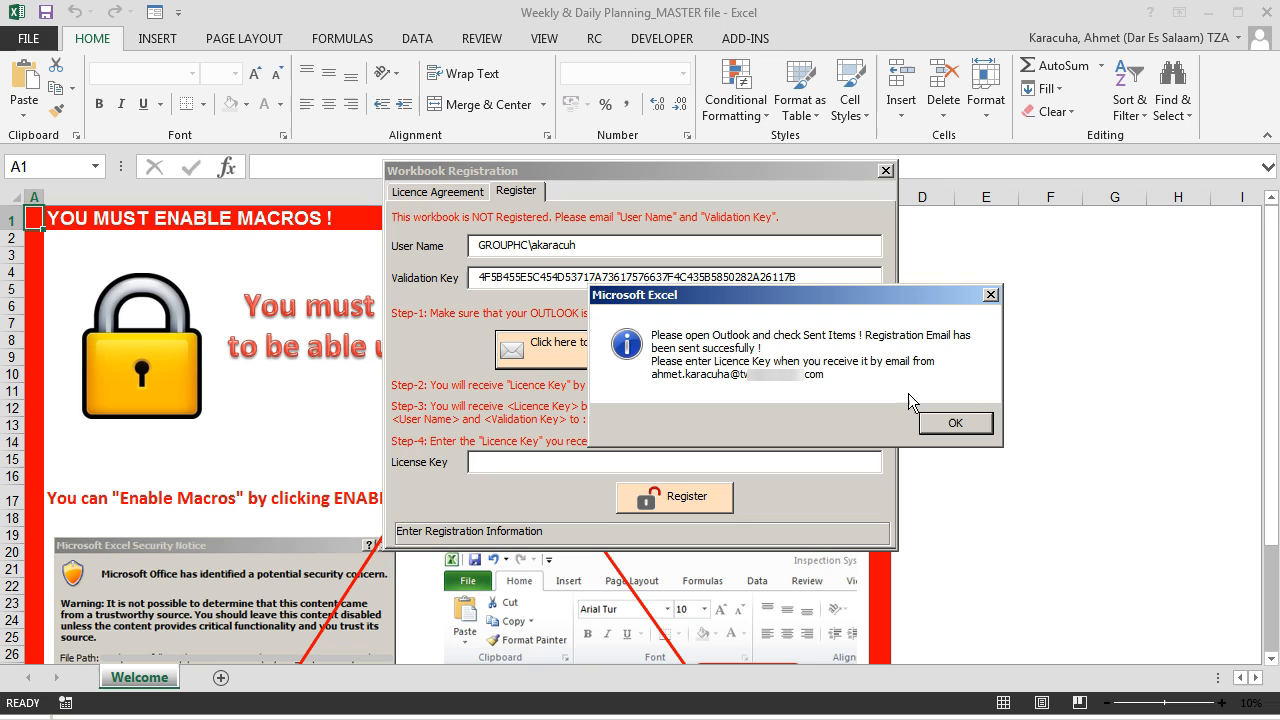
{"action": "left_click", "coordinate": [956, 424]}
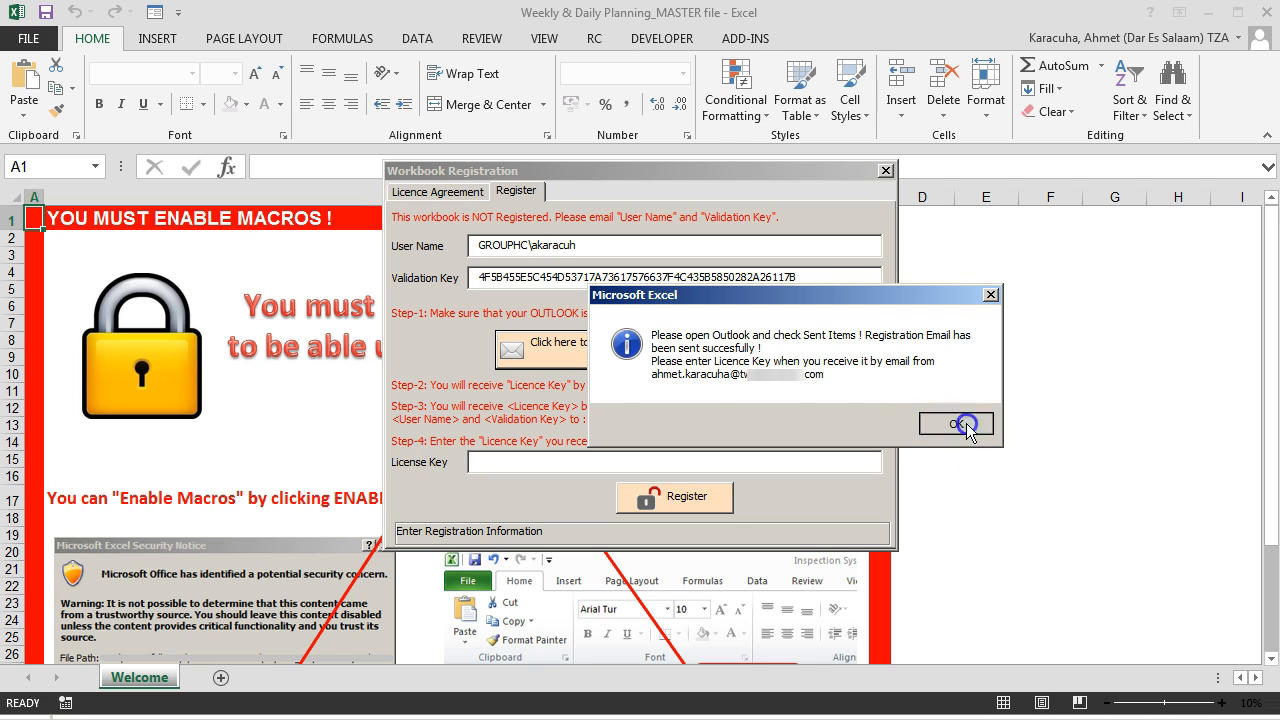
{"action": "left_click", "coordinate": [956, 424]}
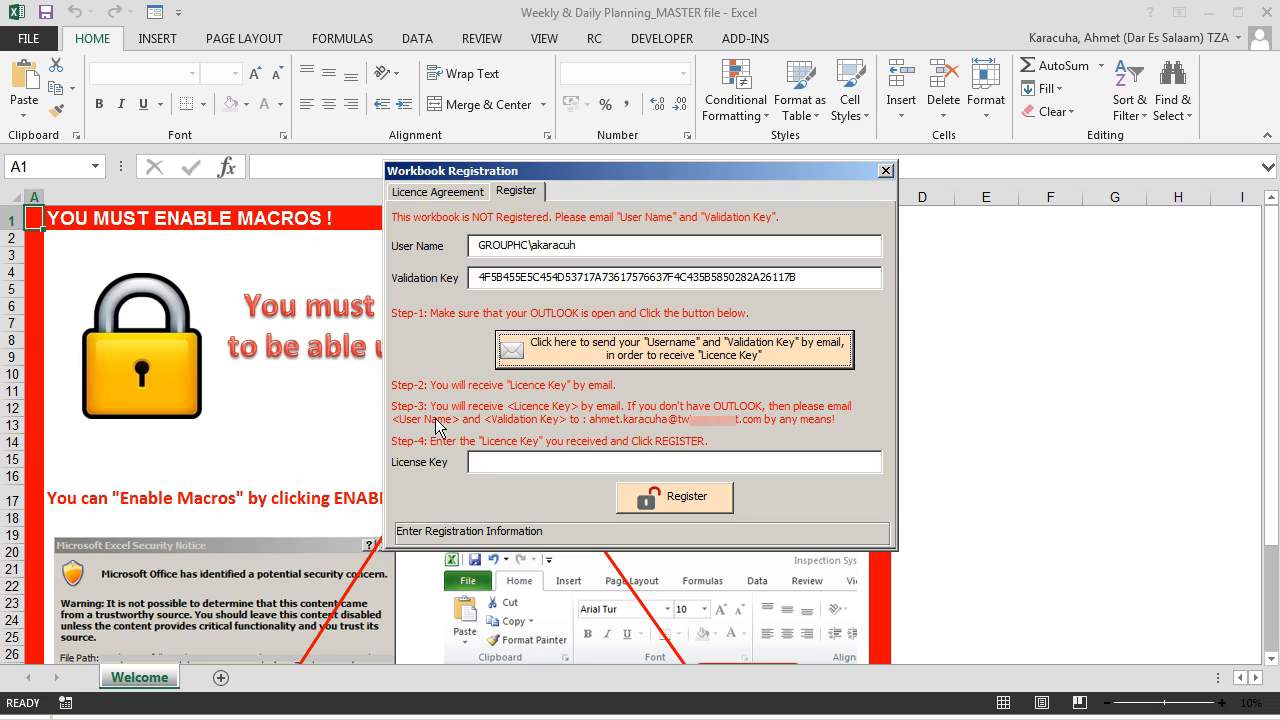
{"action": "mouse_move", "coordinate": [452, 432]}
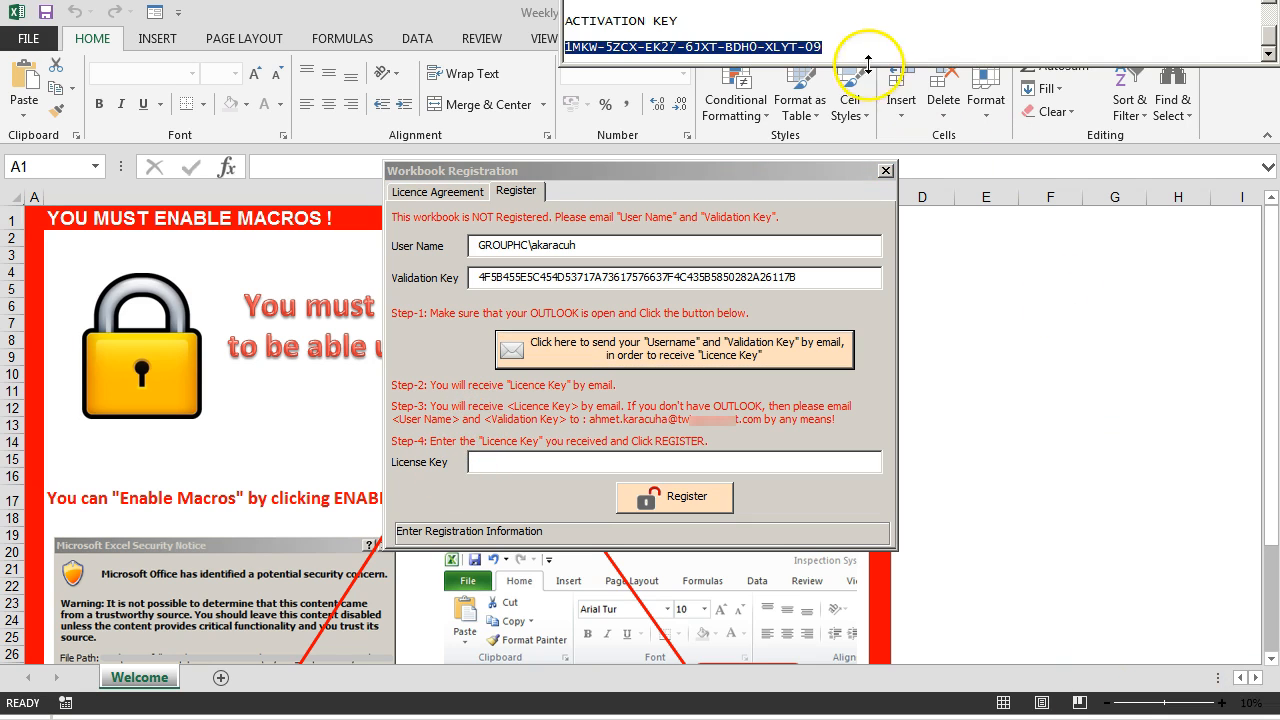
{"action": "mouse_move", "coordinate": [580, 94]}
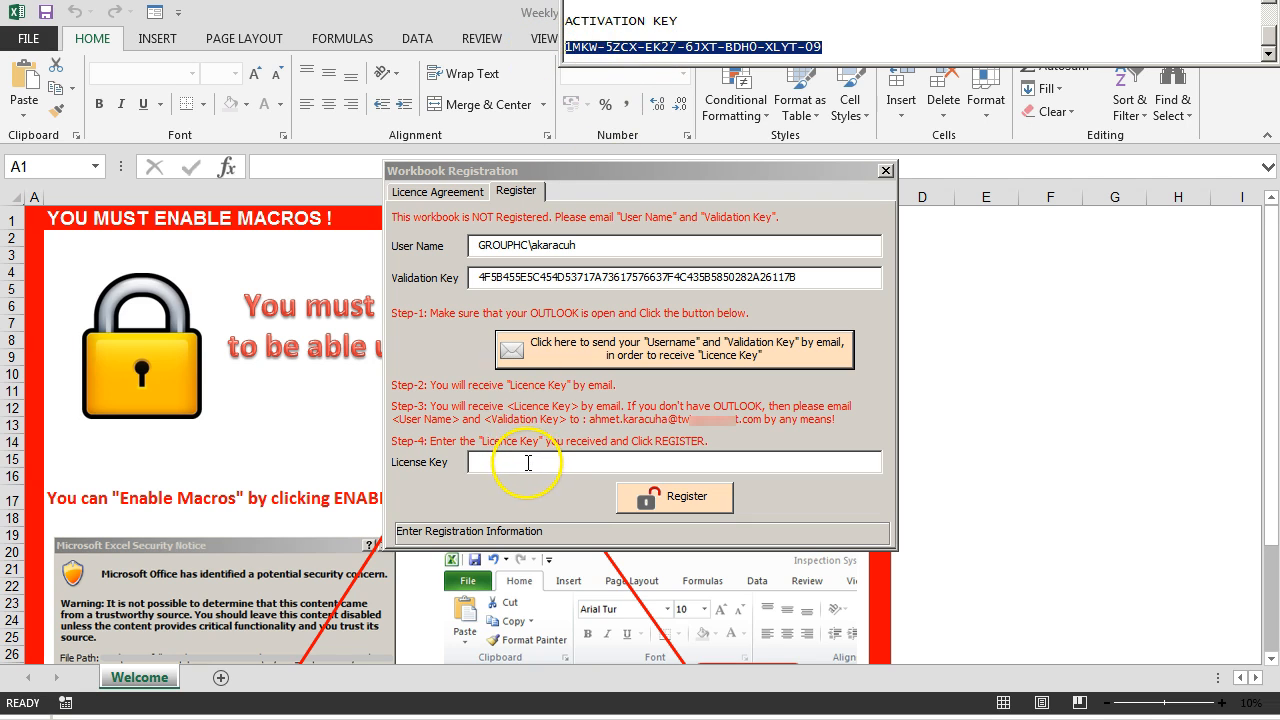
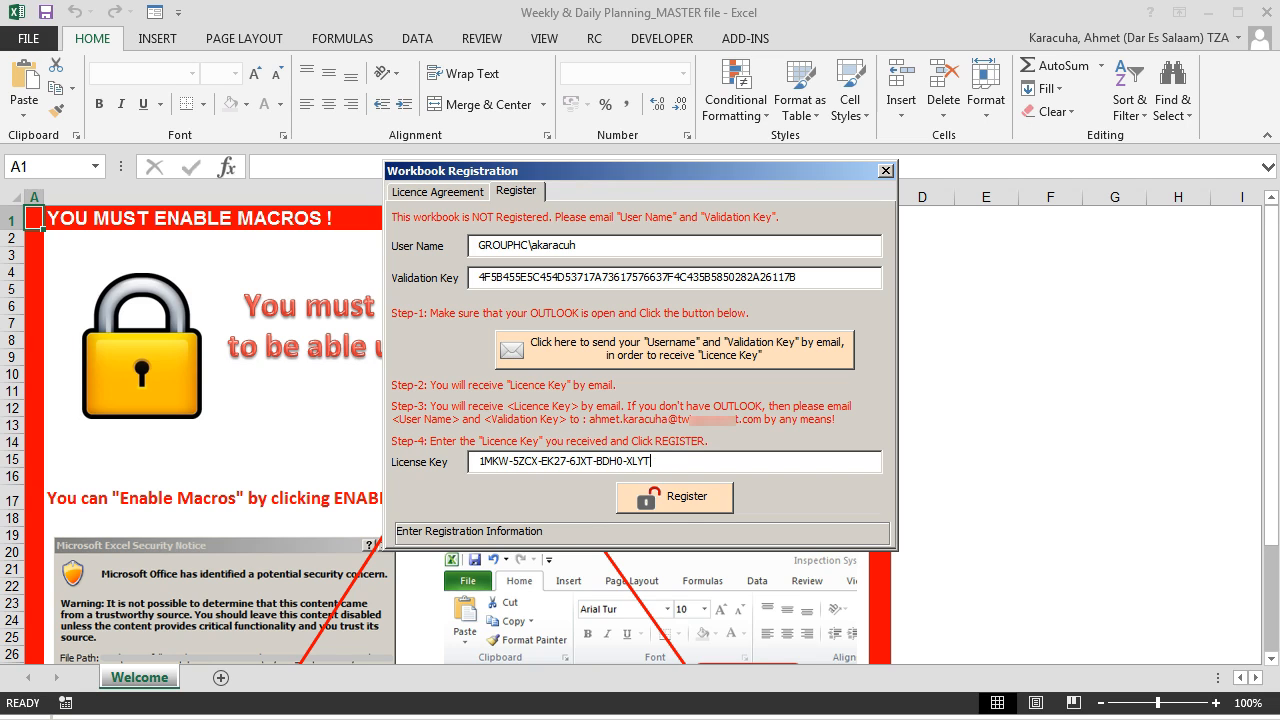
{"action": "left_click", "coordinate": [674, 496]}
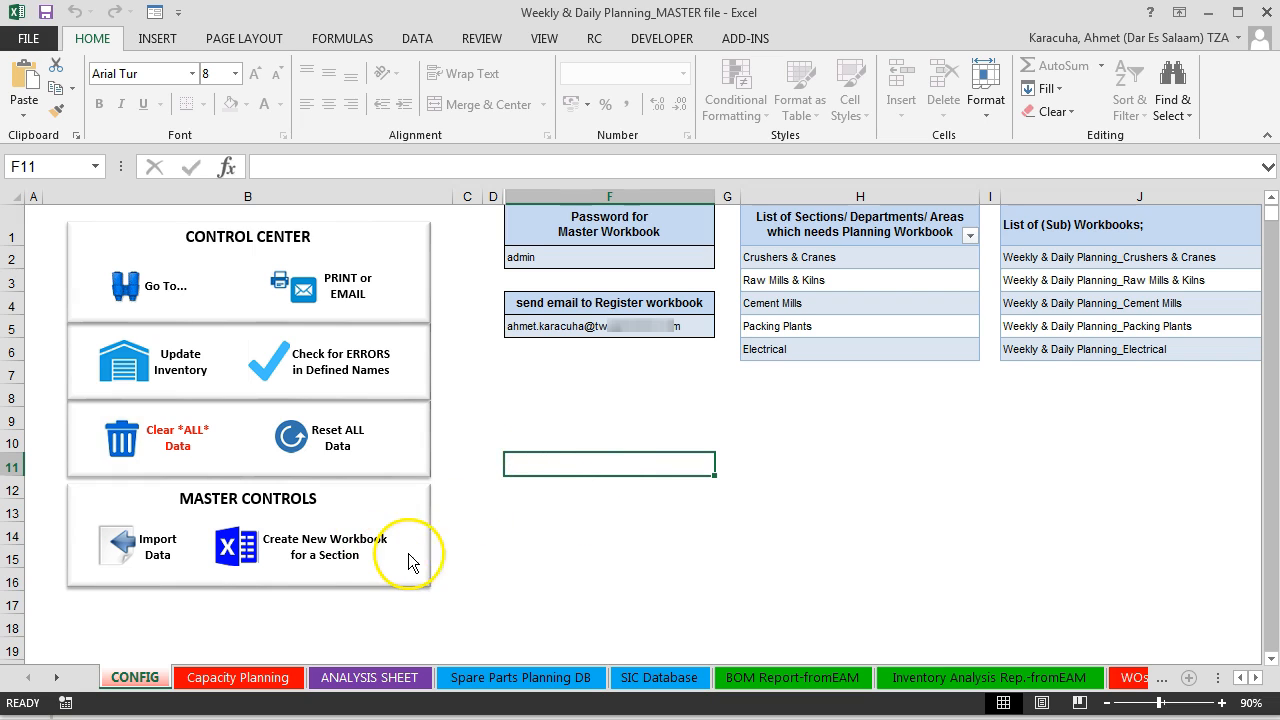
{"action": "mouse_move", "coordinate": [544, 534]}
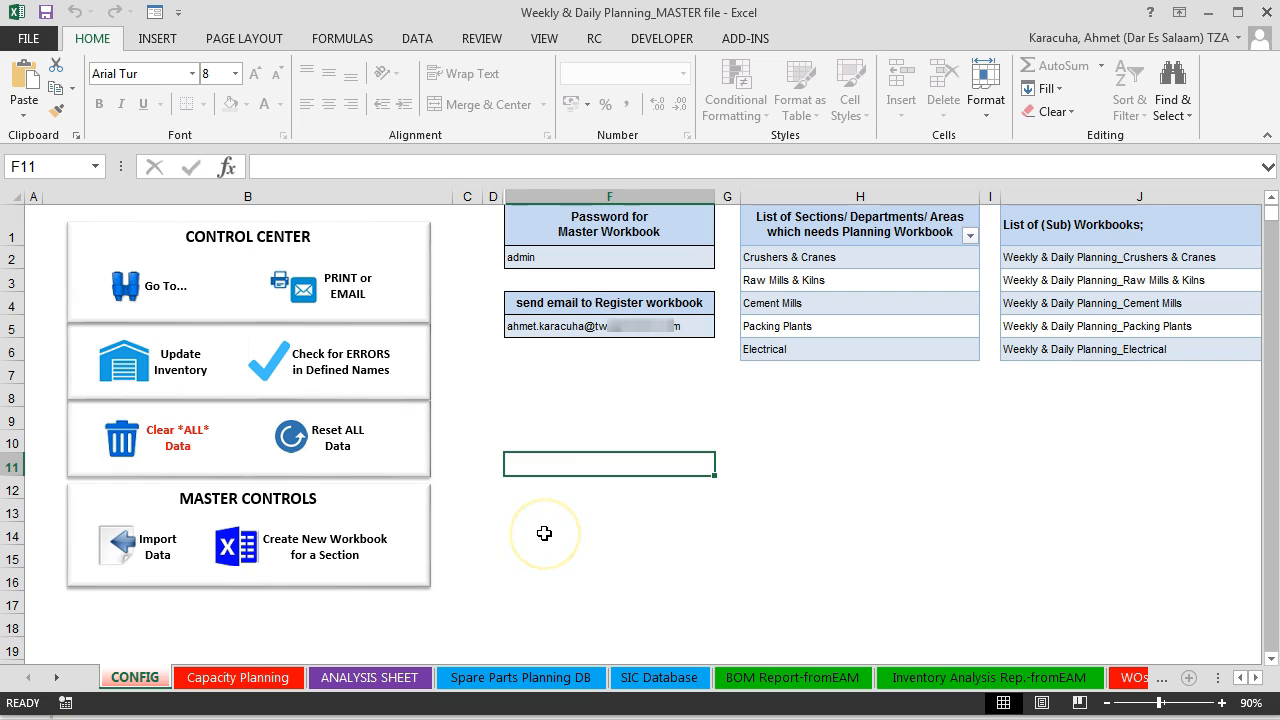
{"action": "mouse_move", "coordinate": [590, 28]}
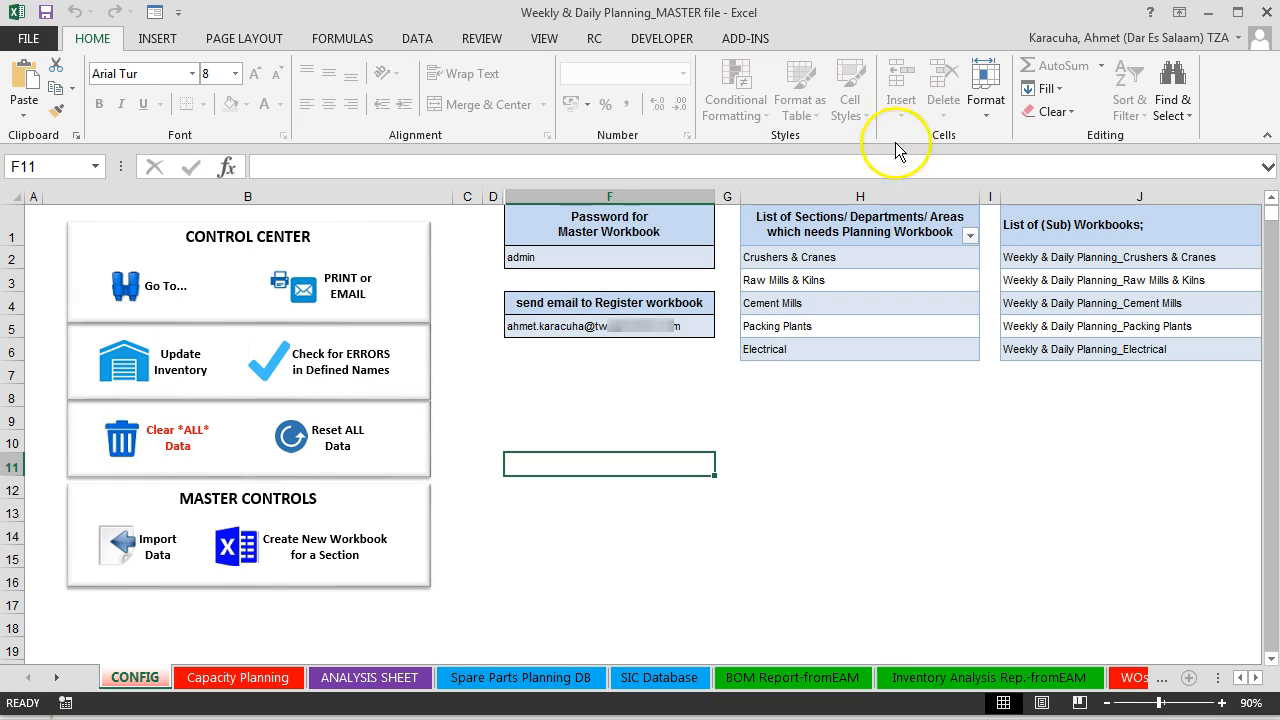
{"action": "mouse_move", "coordinate": [1088, 232]}
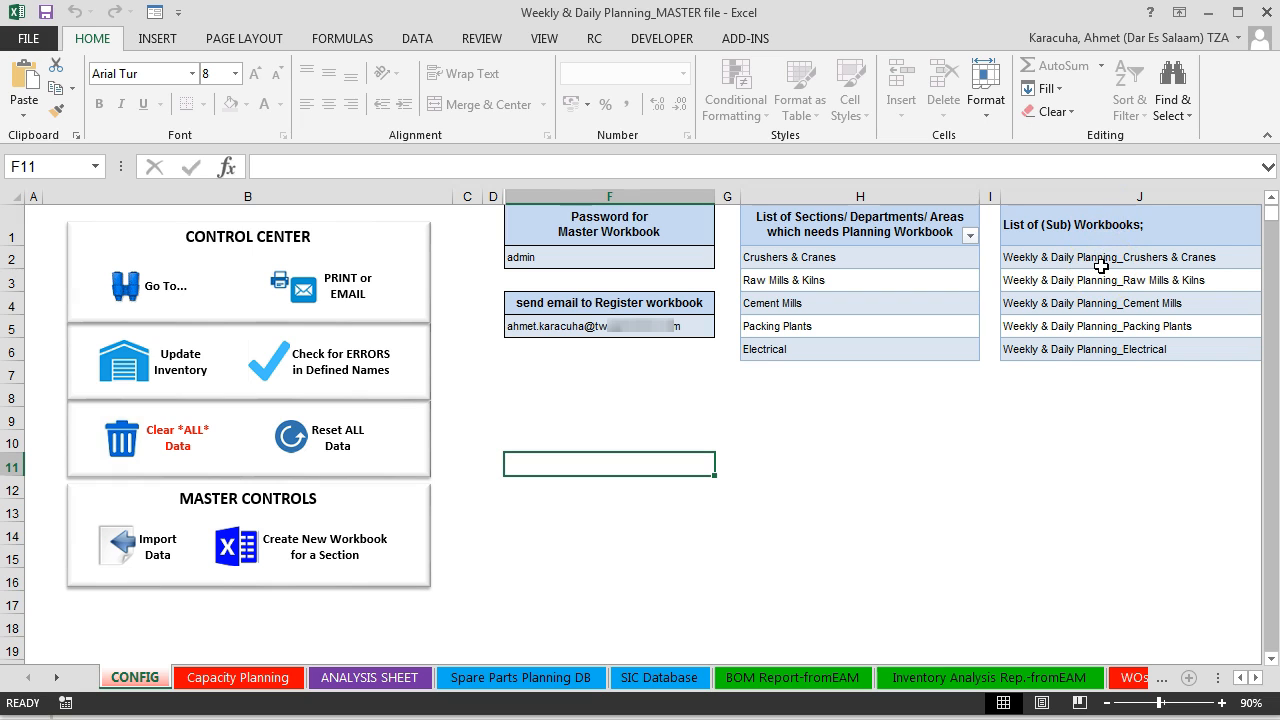
{"action": "mouse_move", "coordinate": [696, 36]}
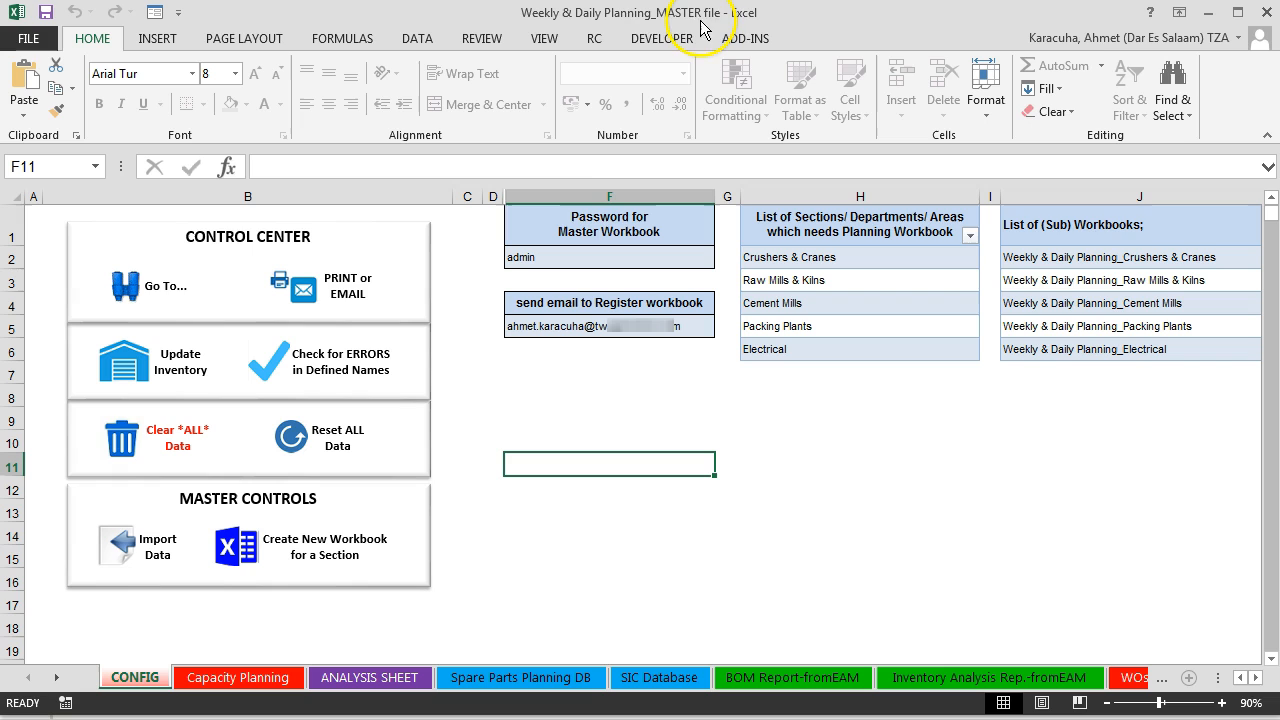
{"action": "mouse_move", "coordinate": [560, 296]}
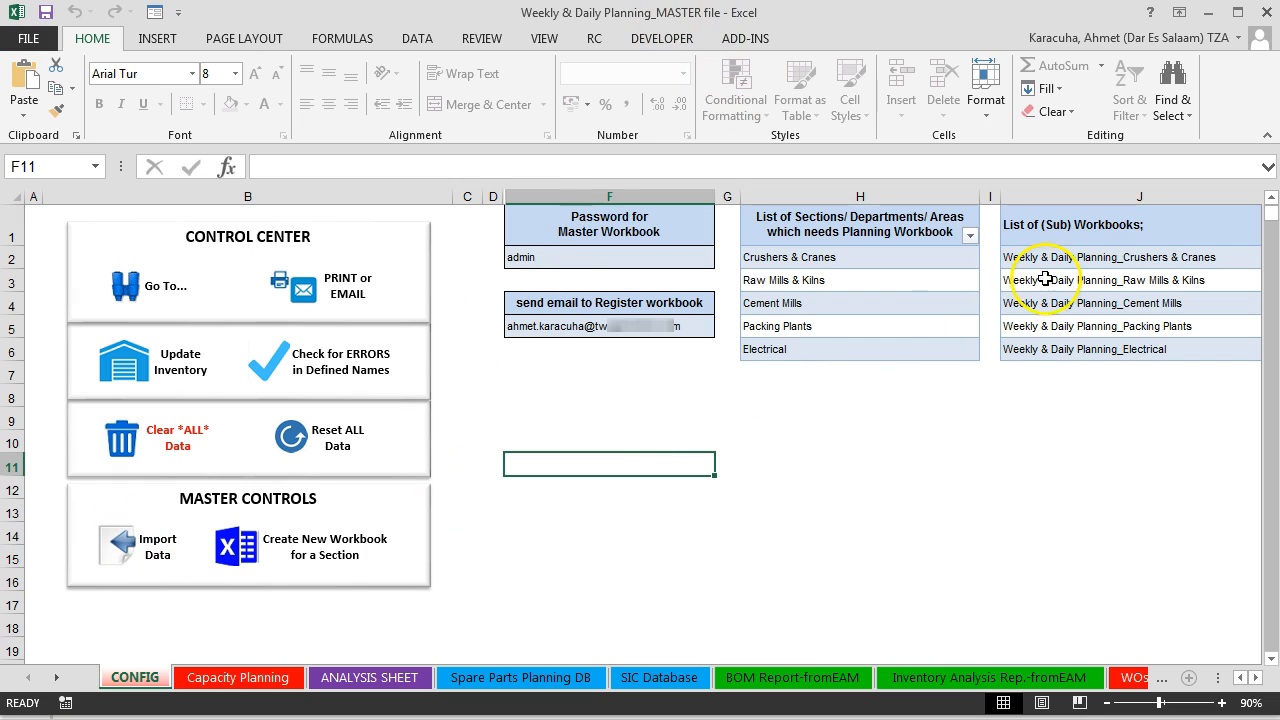
{"action": "mouse_move", "coordinate": [1024, 384]}
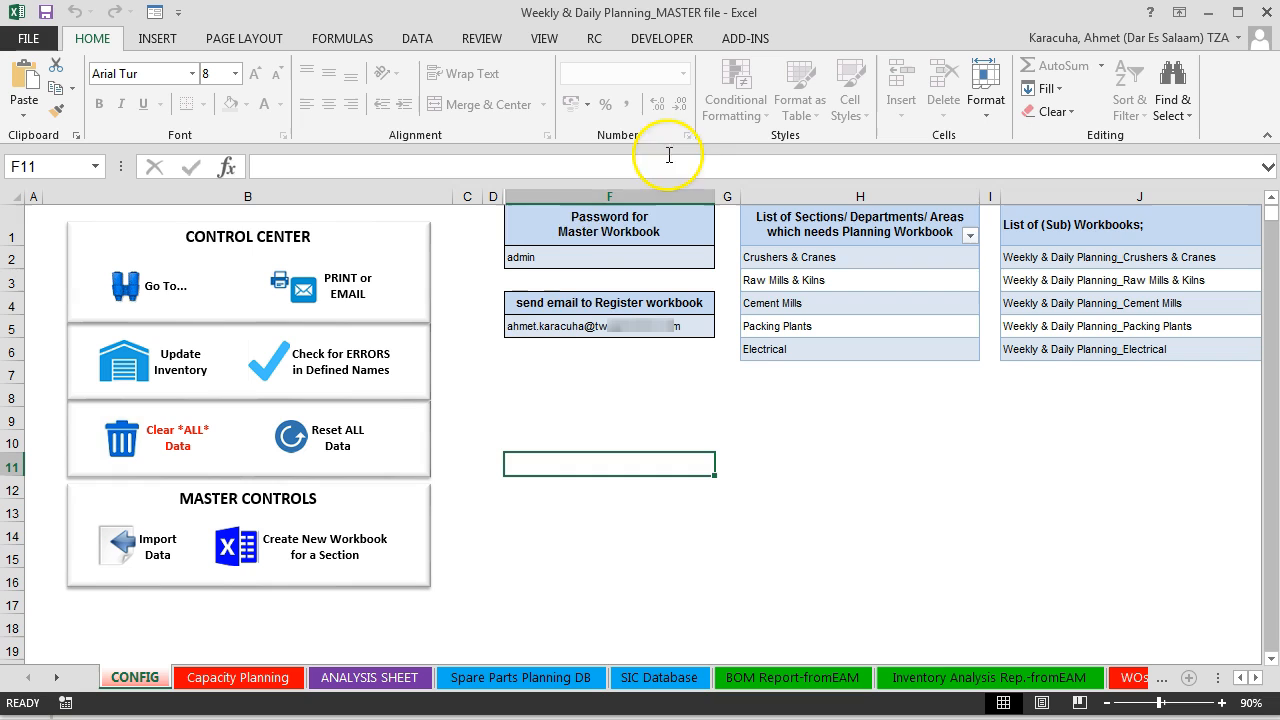
{"action": "mouse_move", "coordinate": [680, 238]}
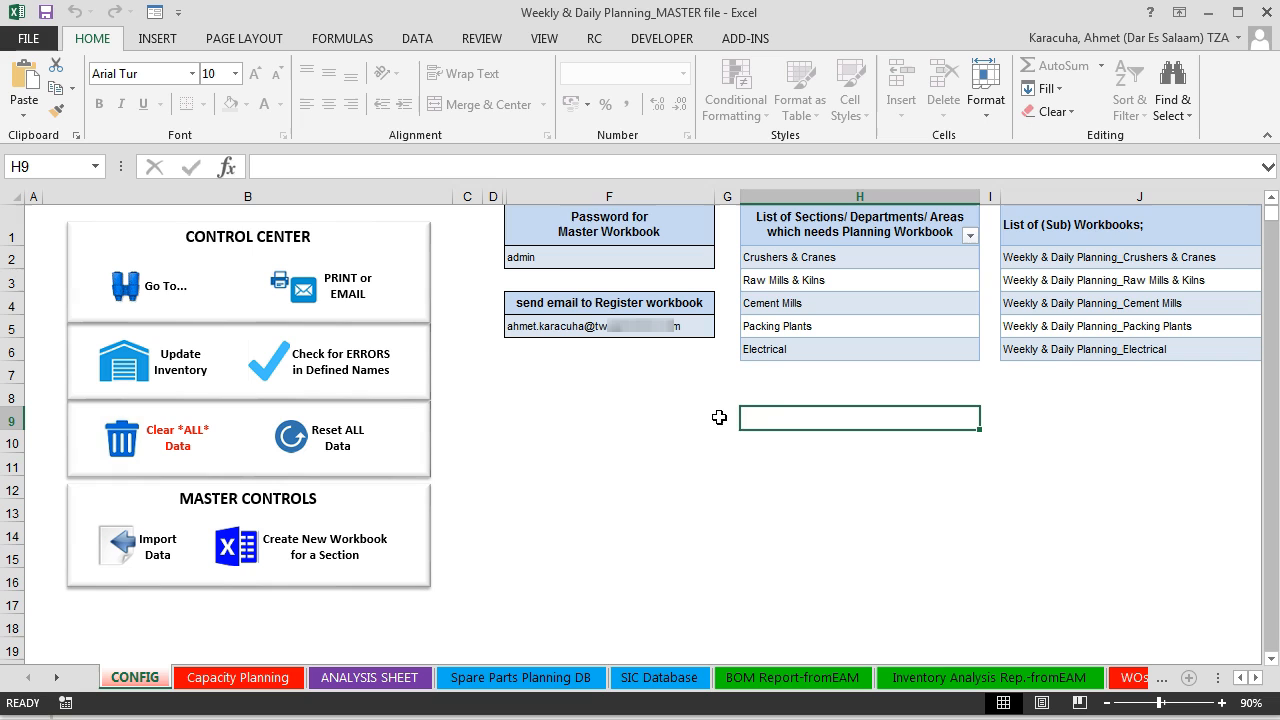
{"action": "mouse_move", "coordinate": [868, 378]}
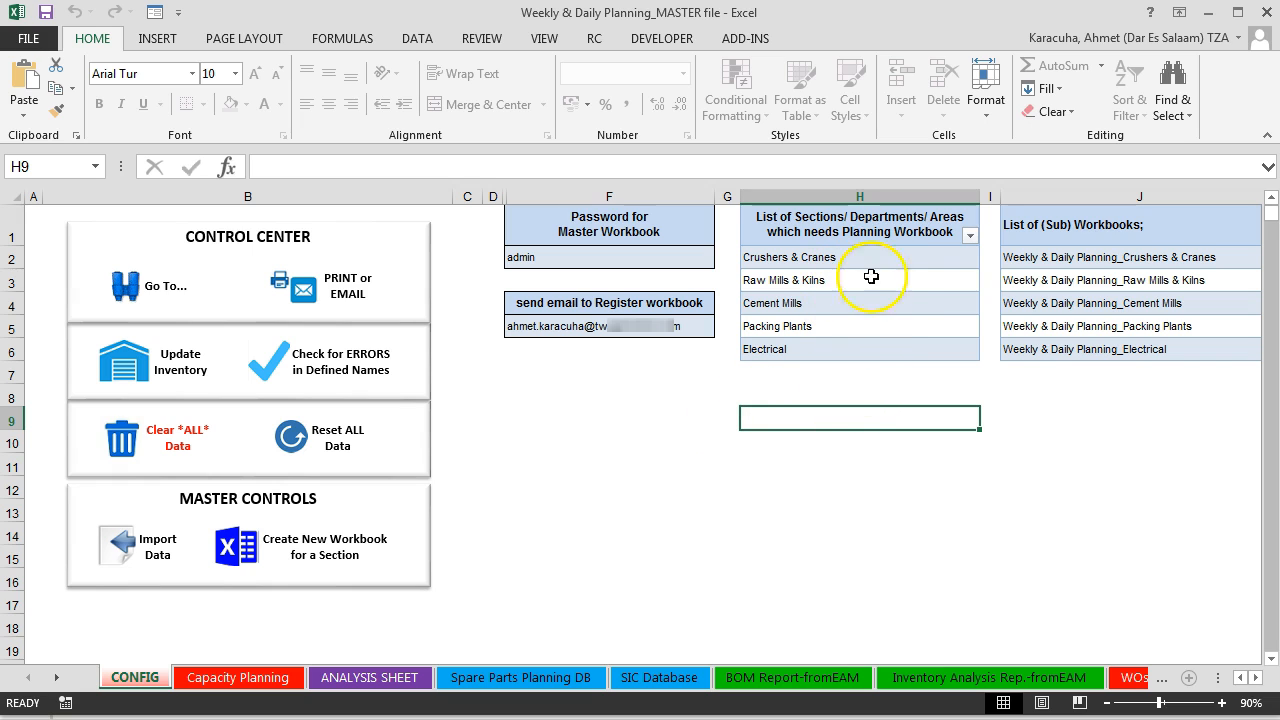
{"action": "mouse_move", "coordinate": [908, 356]}
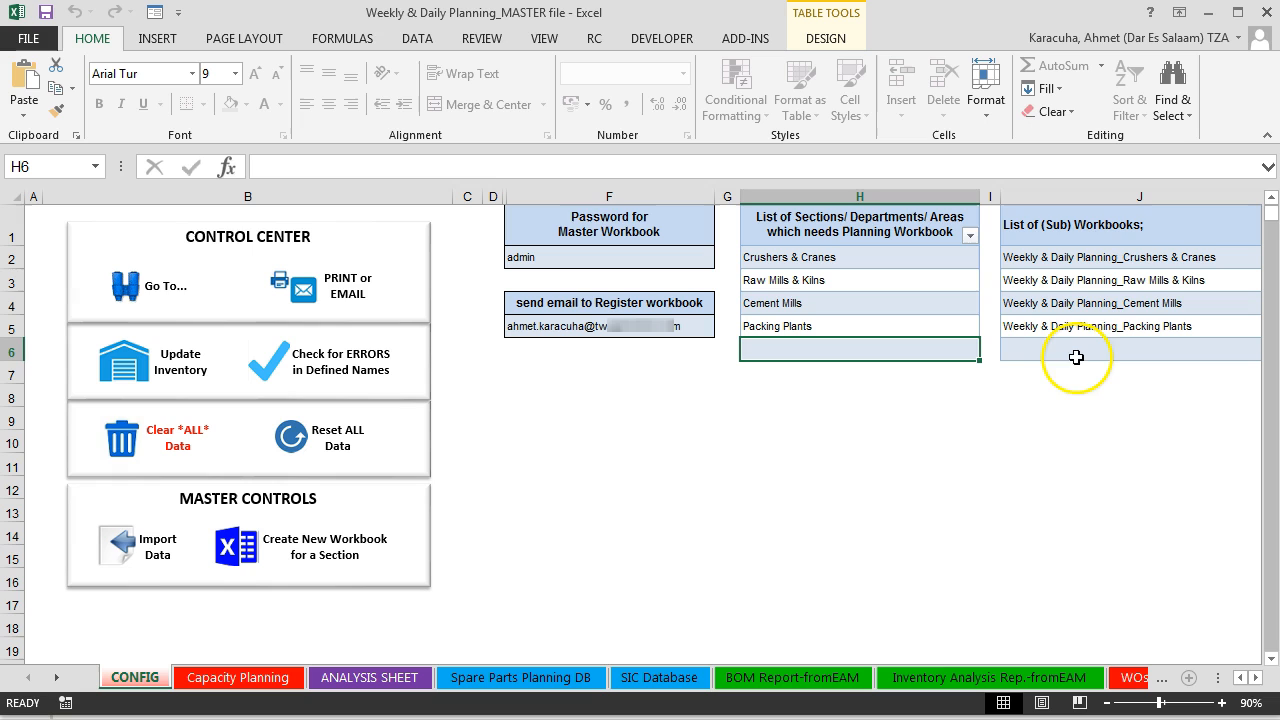
{"action": "mouse_move", "coordinate": [1072, 348]}
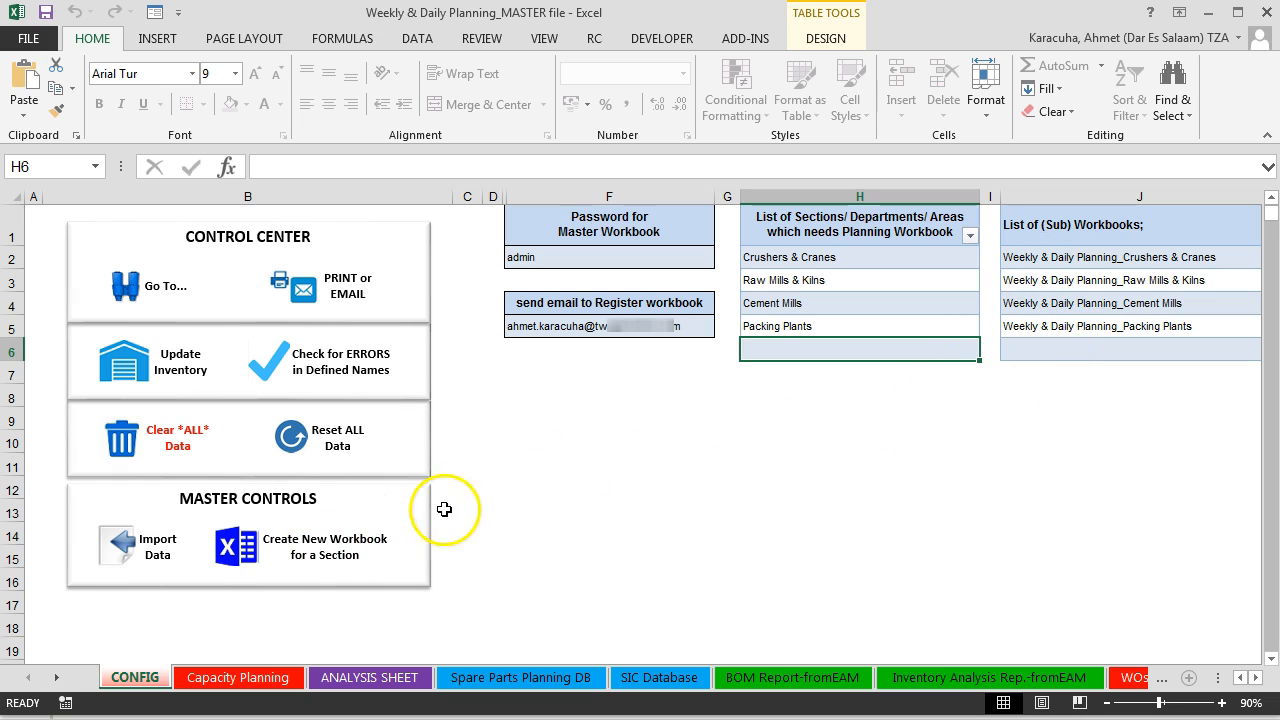
Remove the extra section rows and rename Crushers & Cranes to Mechanical
{"action": "left_click", "coordinate": [236, 552]}
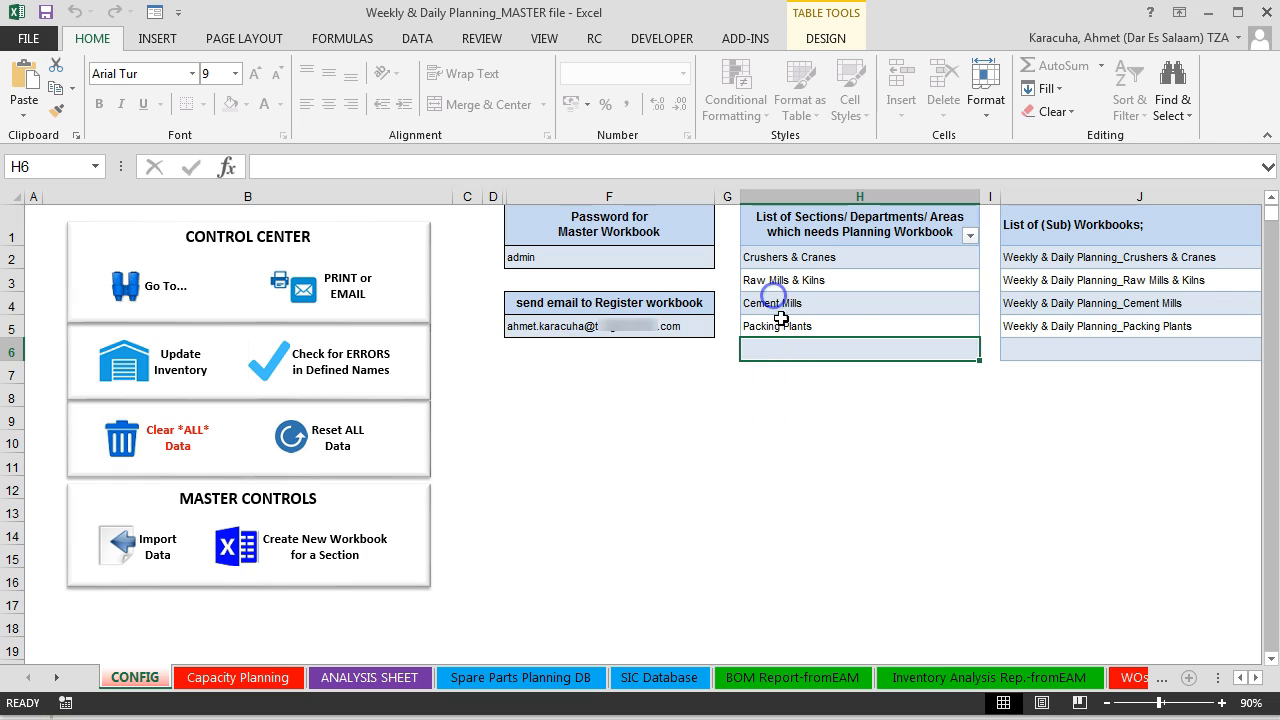
{"action": "mouse_move", "coordinate": [912, 348]}
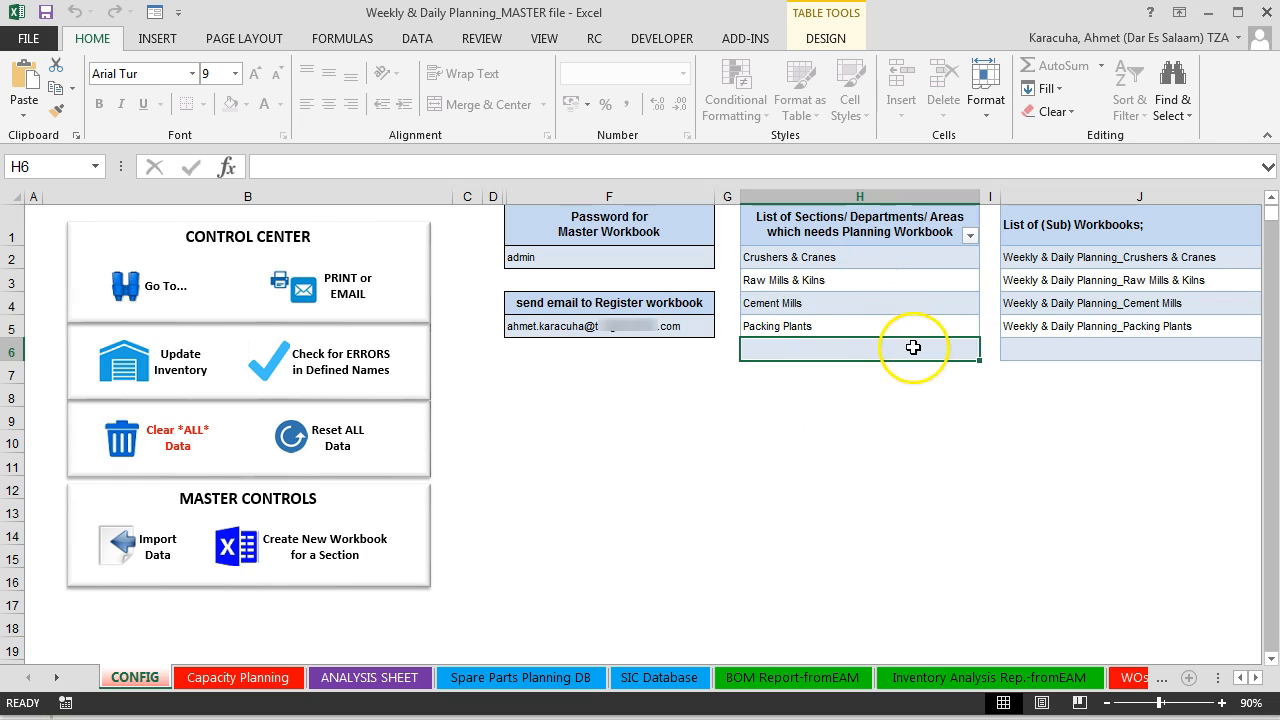
{"action": "left_click", "coordinate": [858, 326]}
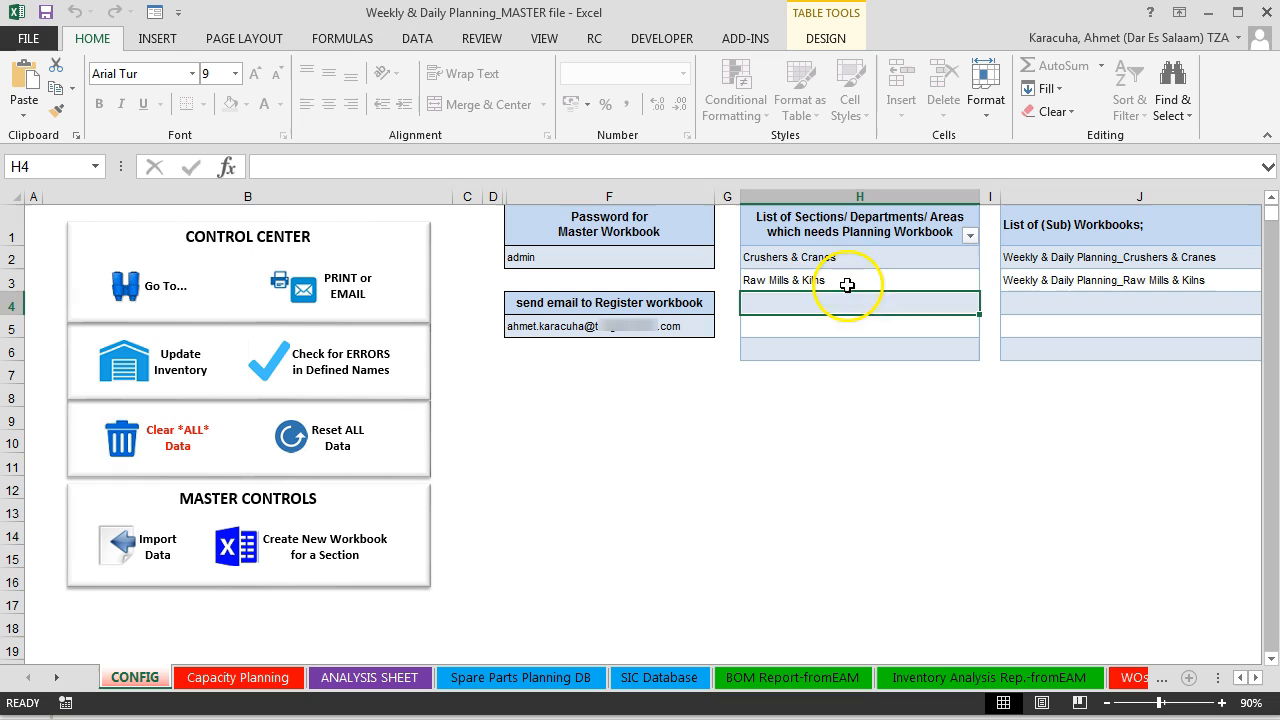
{"action": "left_click", "coordinate": [830, 256]}
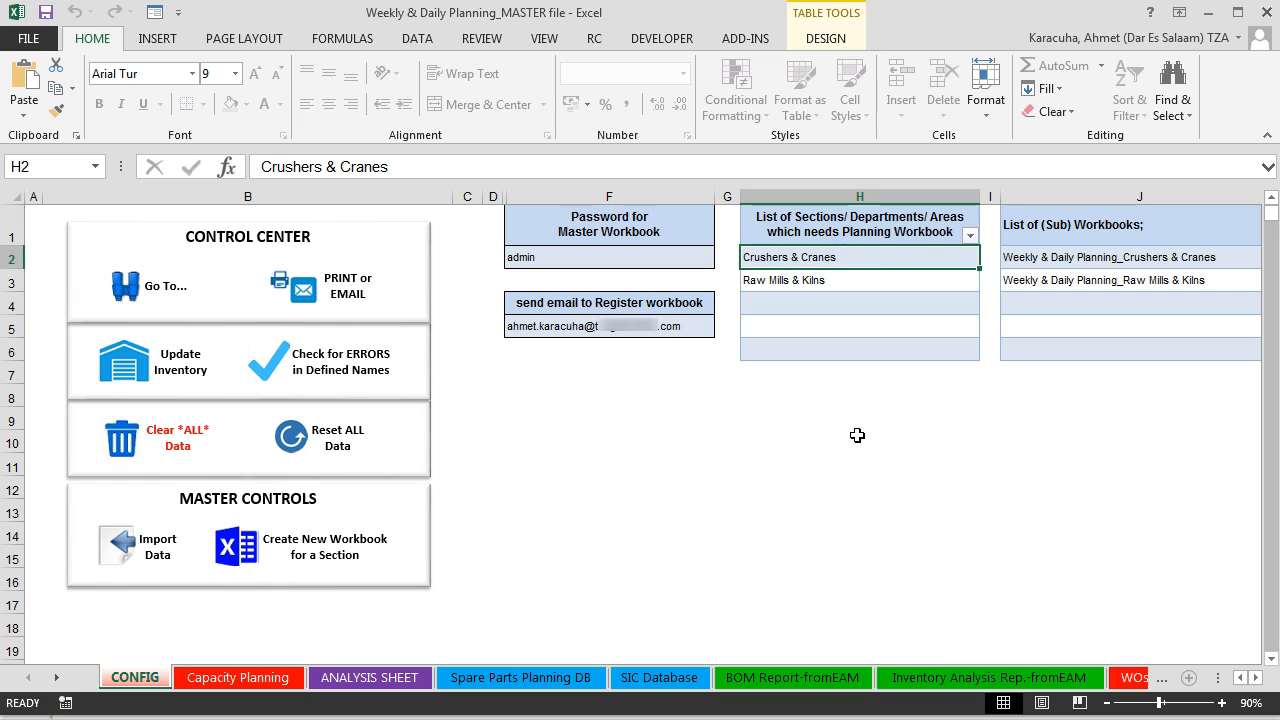
{"action": "type", "text": "Mechanical"}
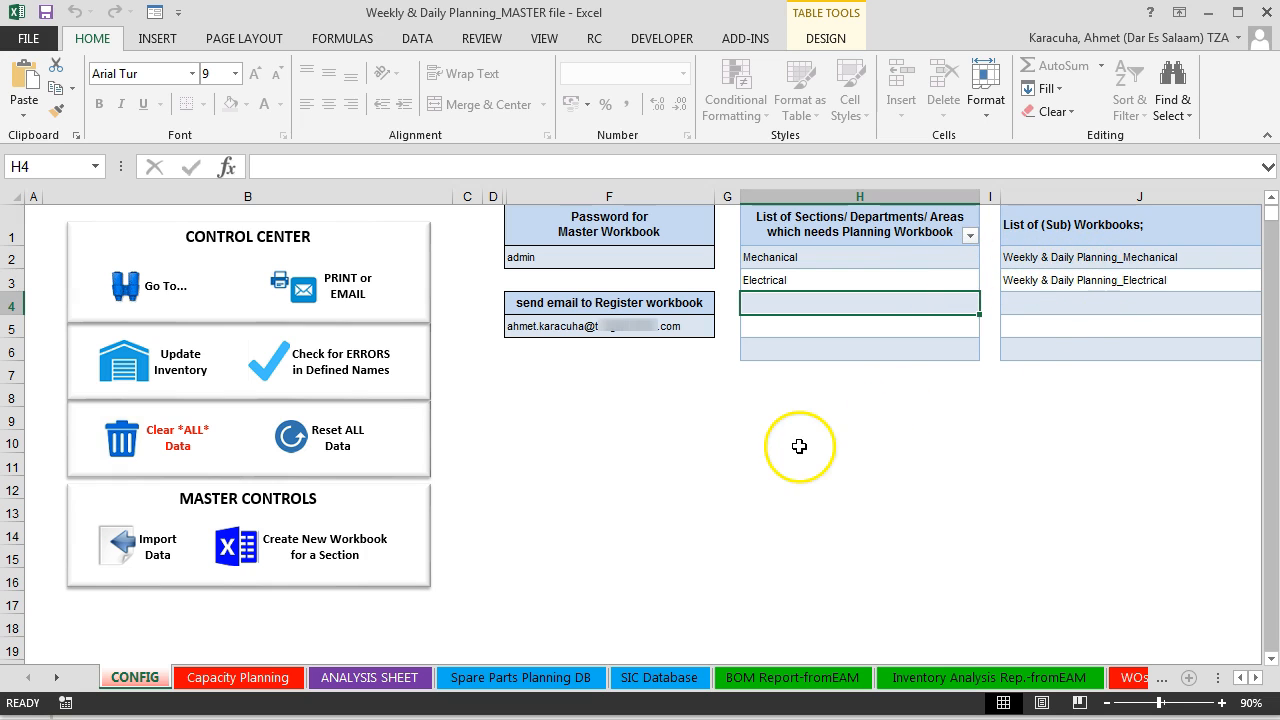
{"action": "mouse_move", "coordinate": [330, 564]}
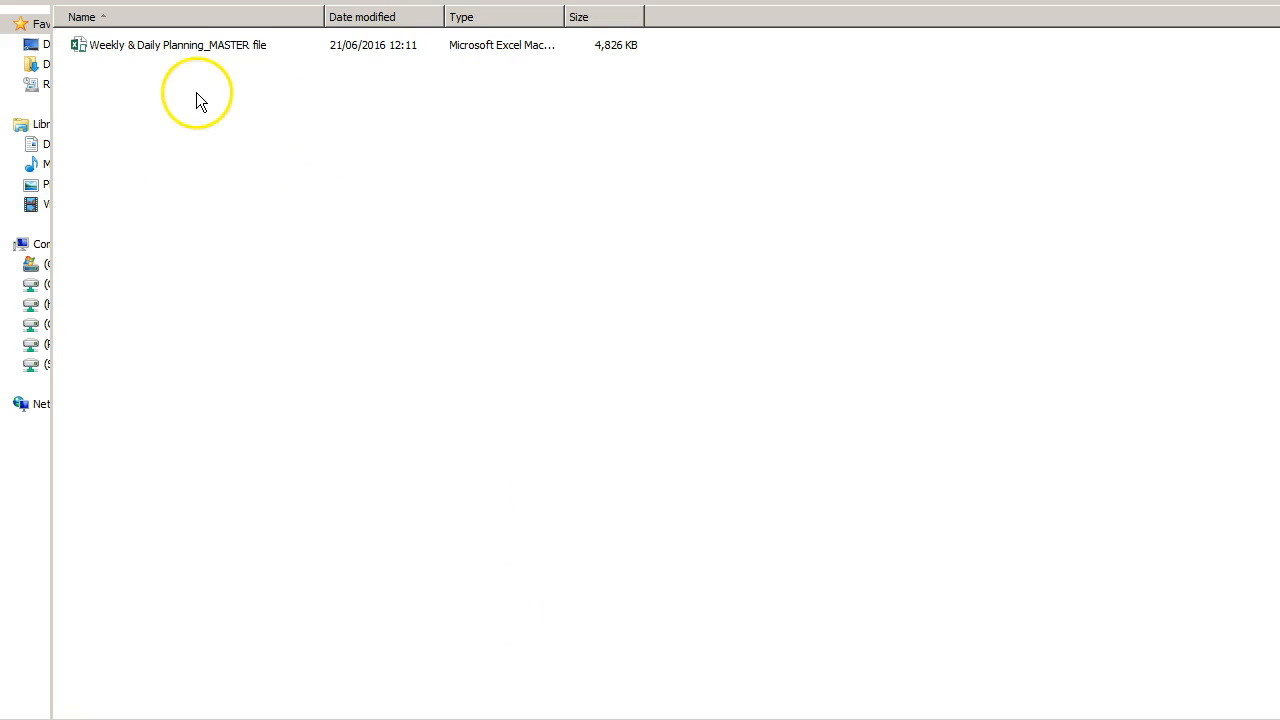
Return from the workbook folder to the MASTER workbook in Excel
{"action": "double_click", "coordinate": [160, 44]}
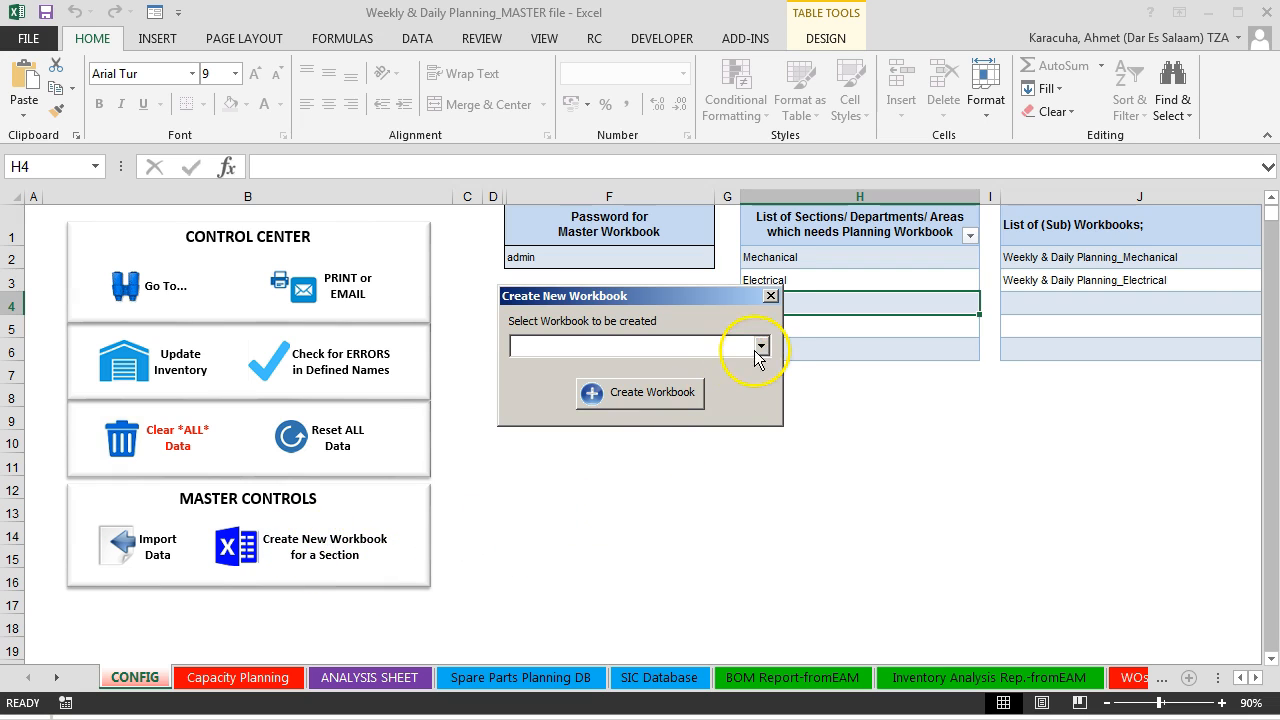
Create the Weekly & Daily Planning_Mechanical sub-workbook from the dropdown list
{"action": "left_click", "coordinate": [760, 346]}
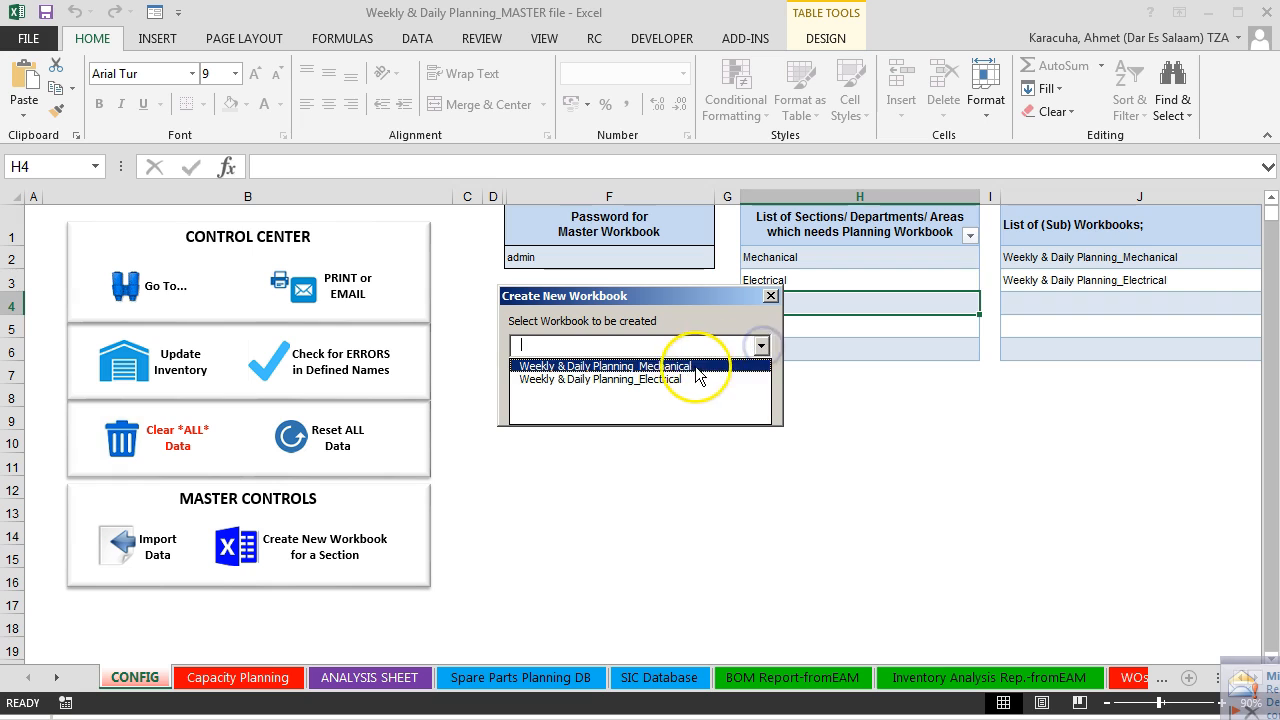
{"action": "left_click", "coordinate": [610, 366]}
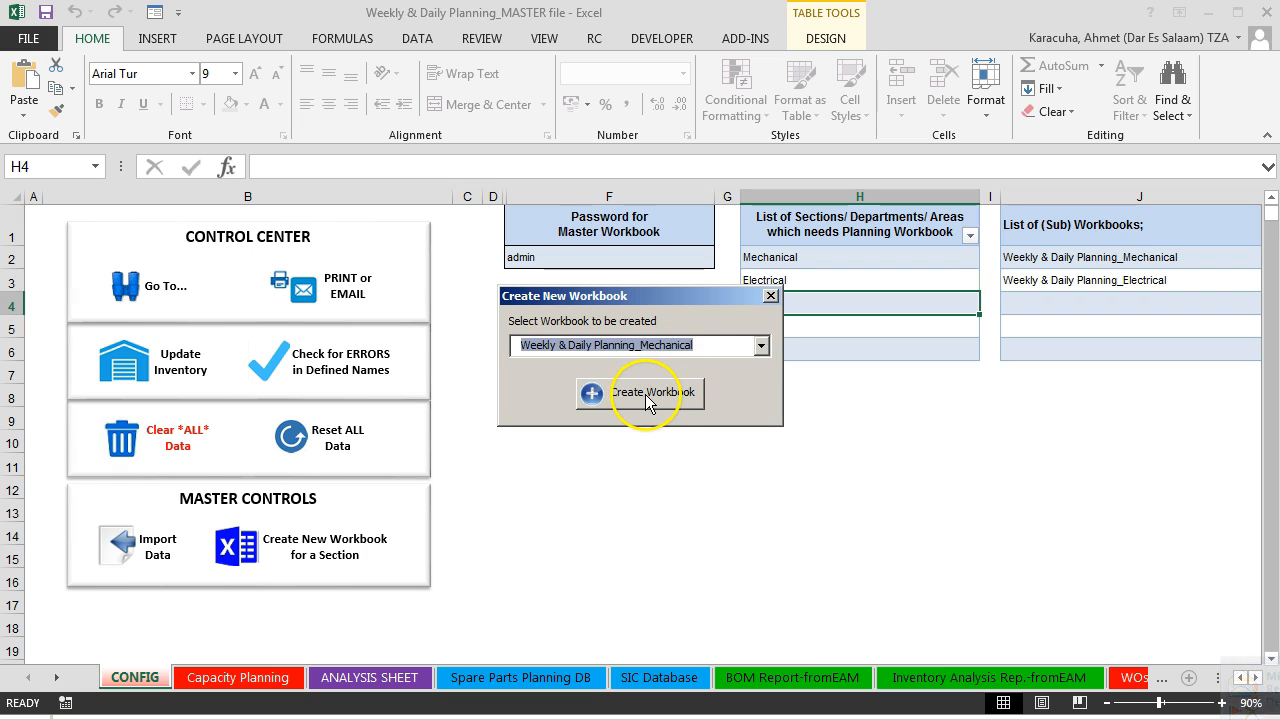
{"action": "left_click", "coordinate": [648, 392]}
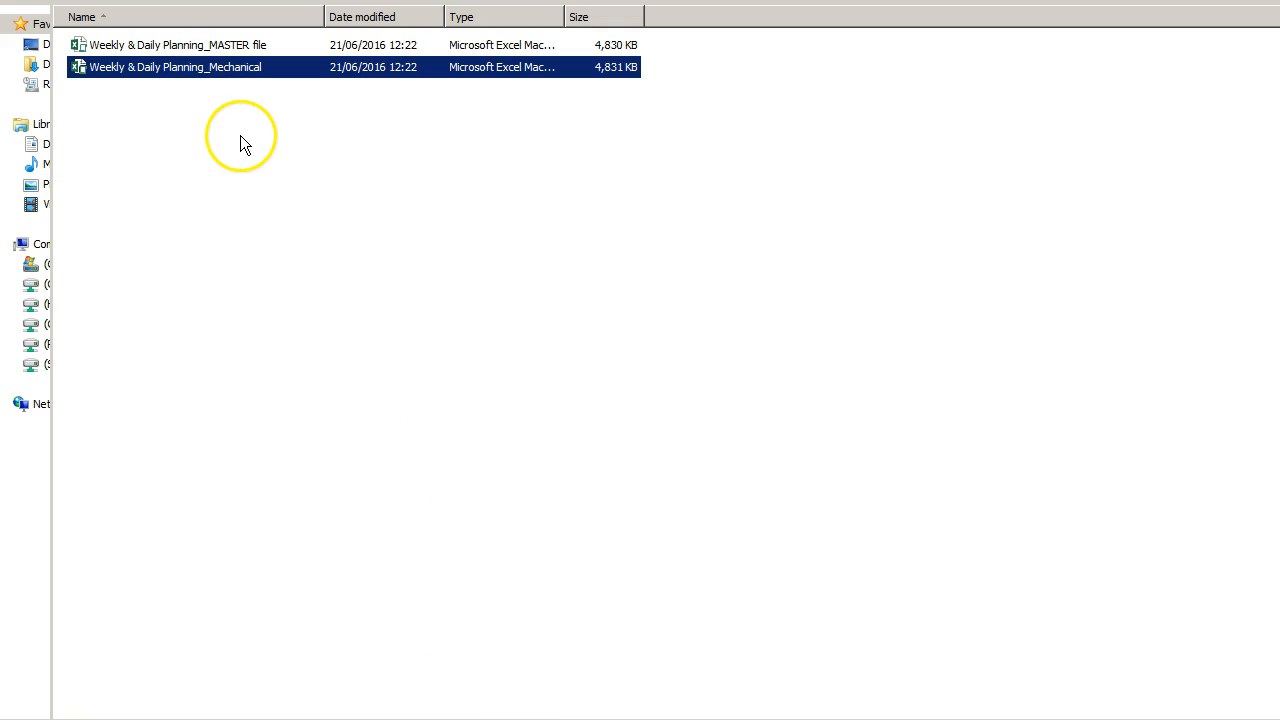
Check the folder for the new Mechanical workbook and return to Excel
{"action": "double_click", "coordinate": [174, 72]}
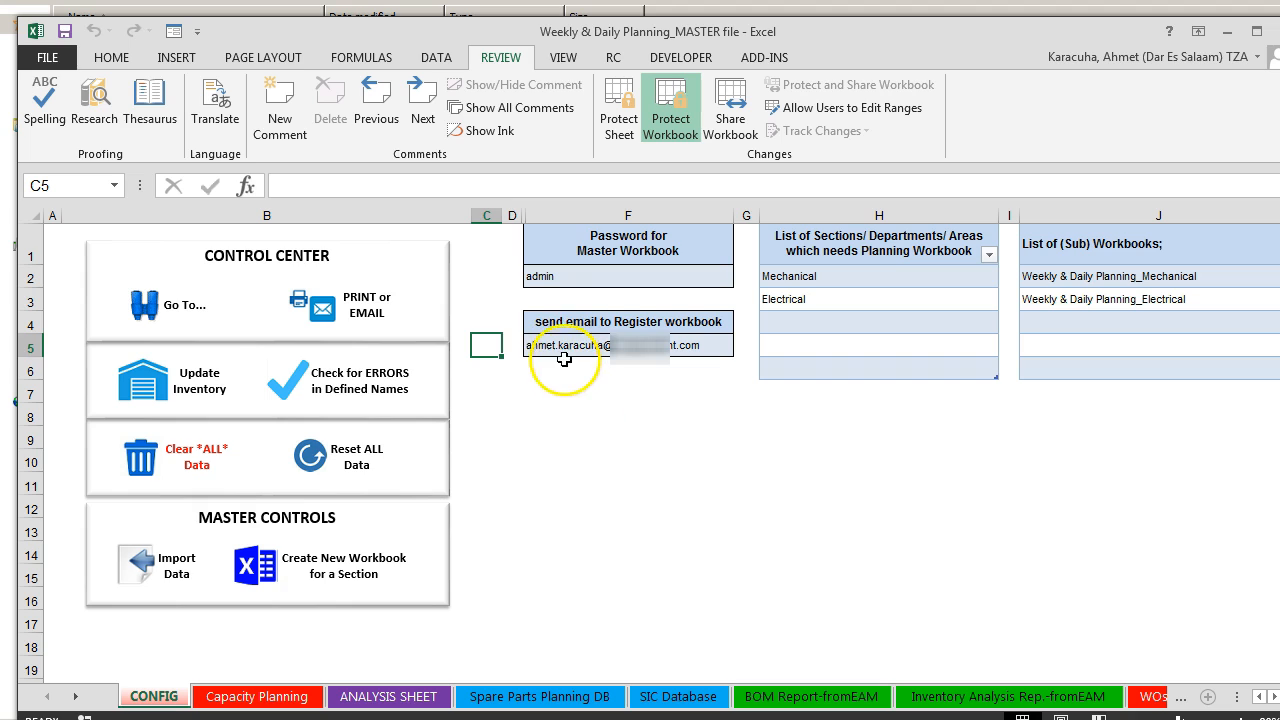
{"action": "mouse_move", "coordinate": [590, 400]}
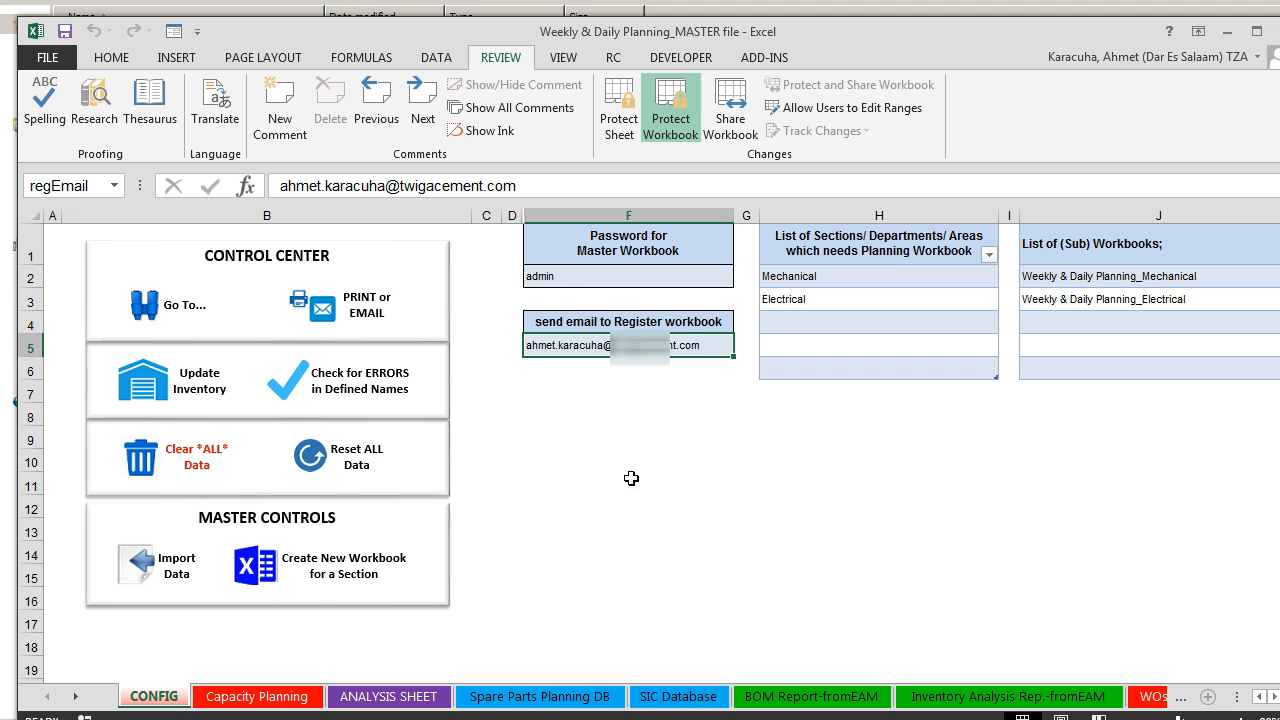
{"action": "mouse_move", "coordinate": [648, 484]}
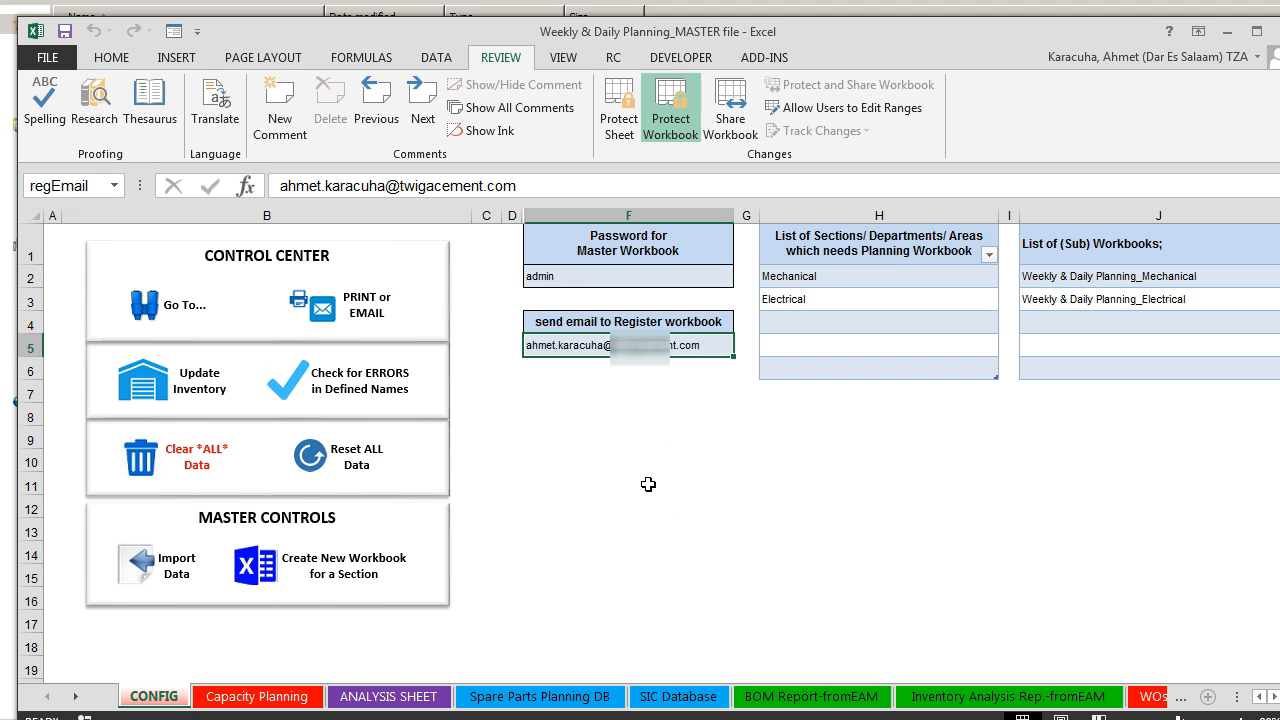